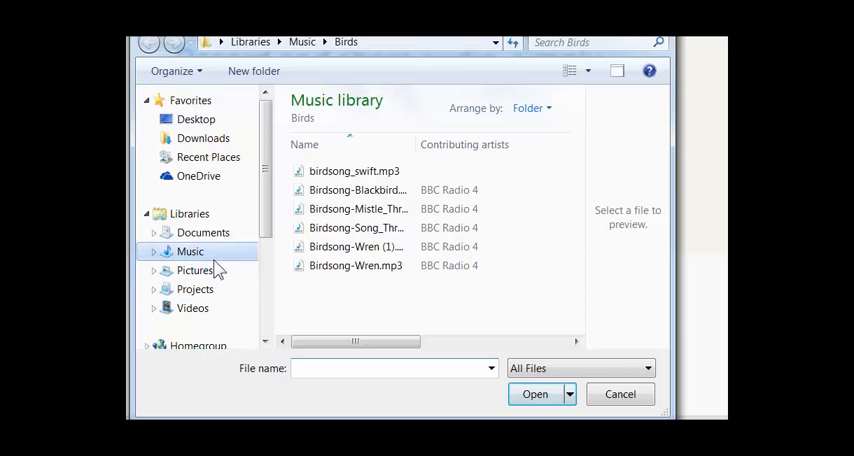
- Open birdsong_swift.mp3 from the Music > Birds folder for upload
click(353, 170)
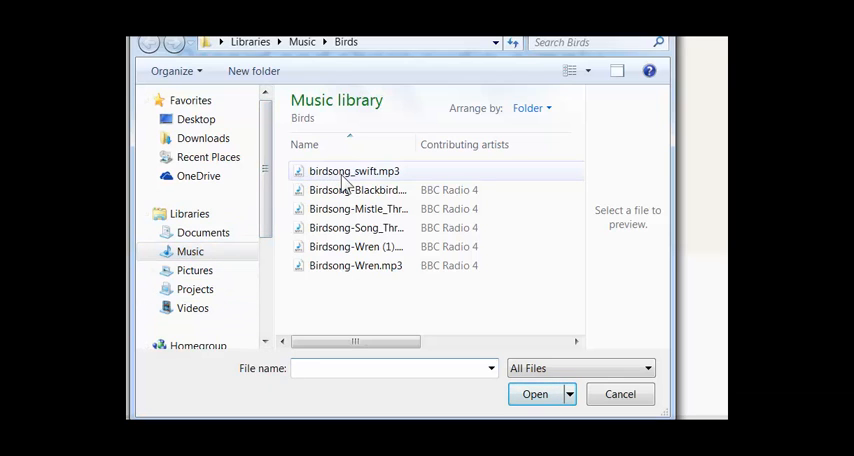
mouse_move(350, 189)
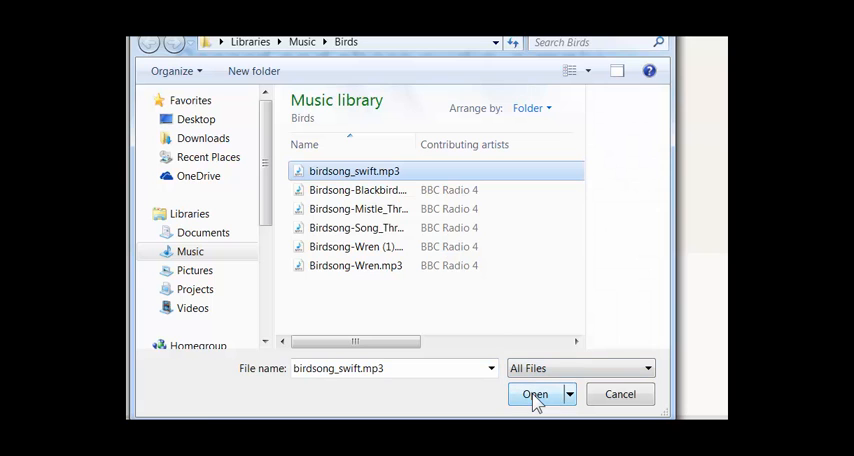
click(535, 394)
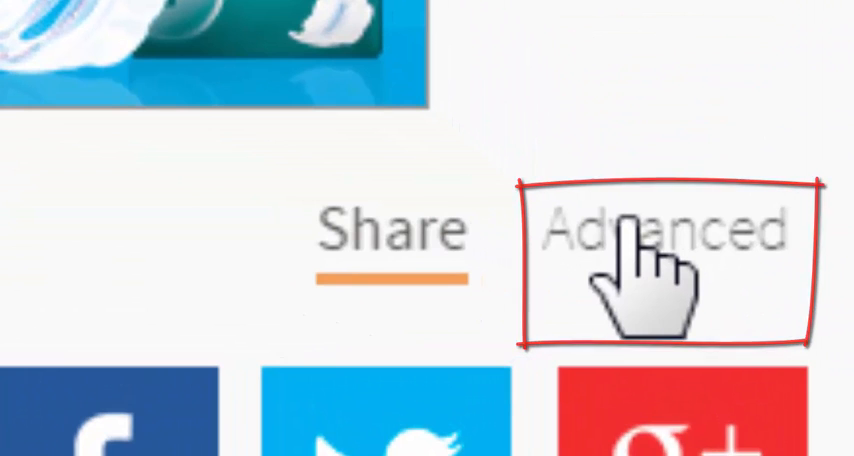
- Show the Advanced sharing options for the uploaded birdsong clip
click(665, 228)
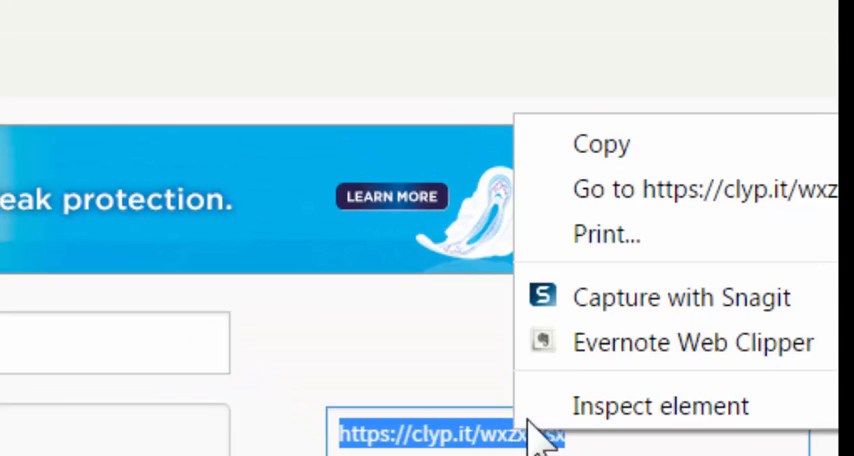
mouse_move(588, 155)
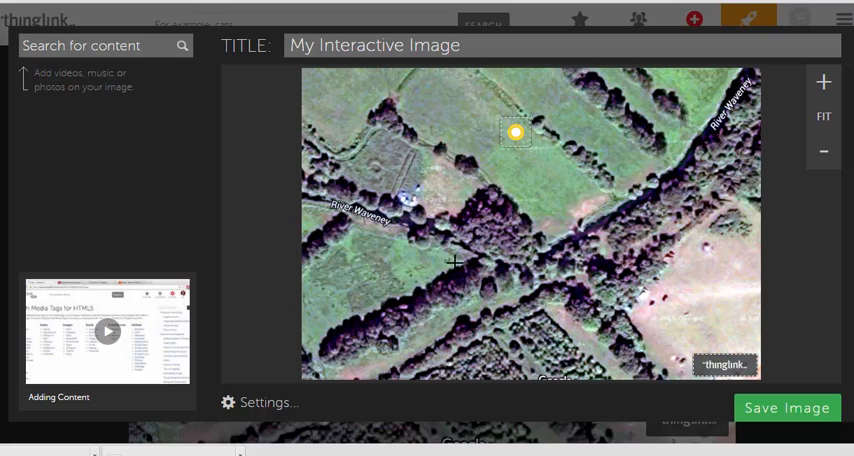
- Place a red-ring tag near the map centre and paste the clyp.it birdsong link
click(458, 263)
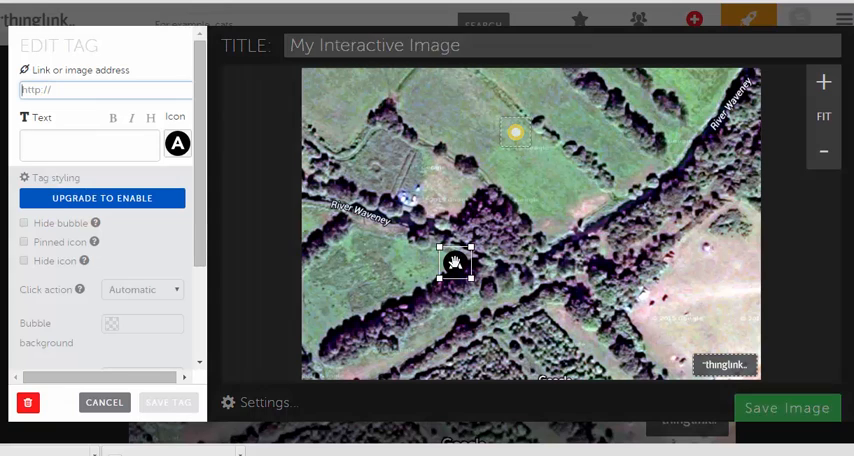
click(180, 148)
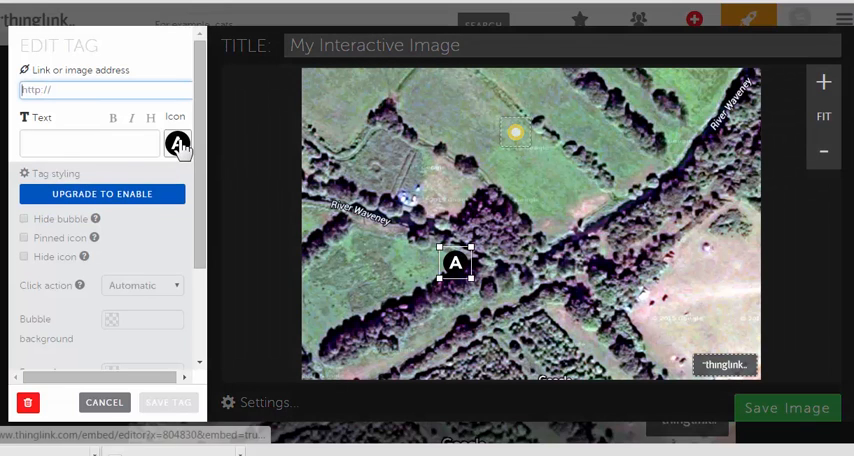
click(180, 146)
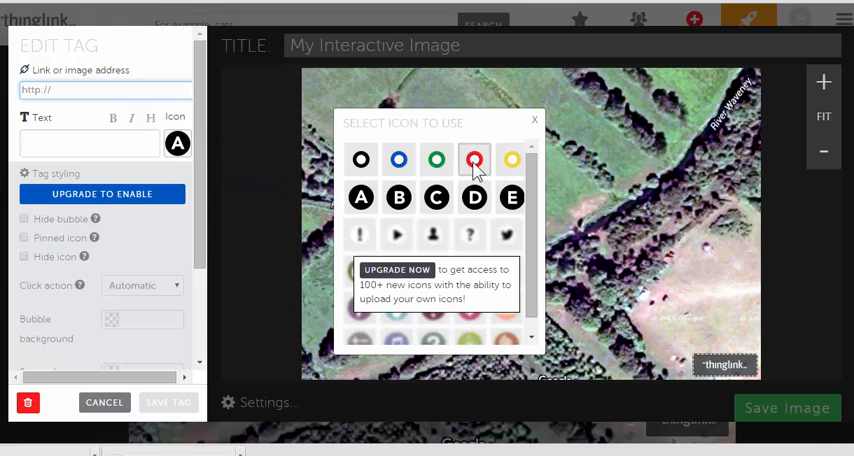
click(473, 159)
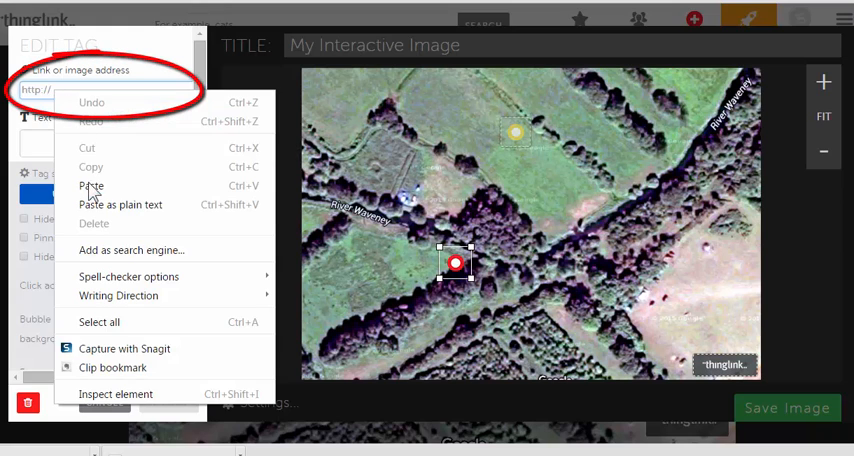
mouse_move(92, 189)
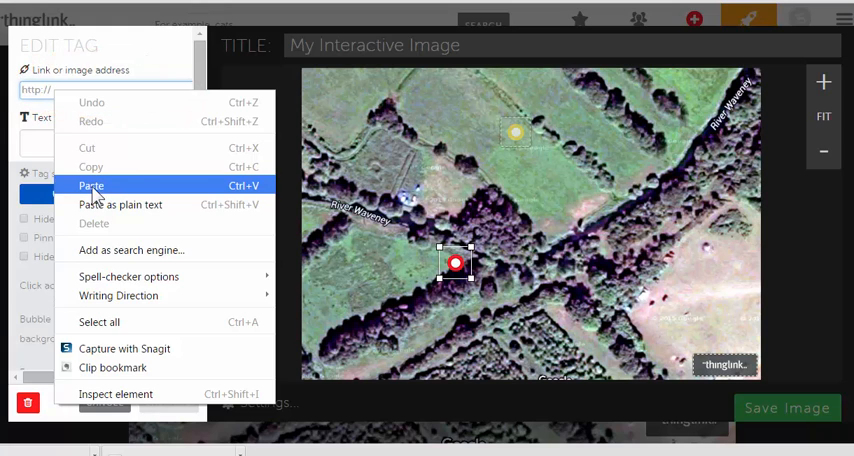
click(92, 186)
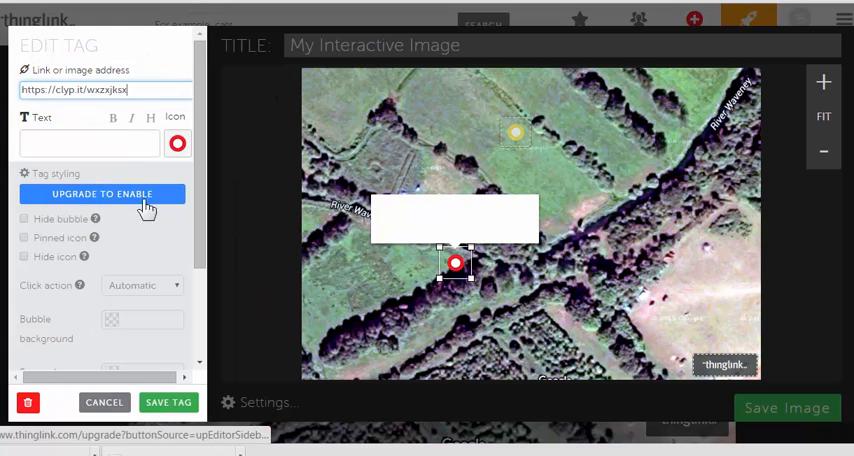
- Save the red tag and the image, then preview the birdsong clip from the tag
click(169, 402)
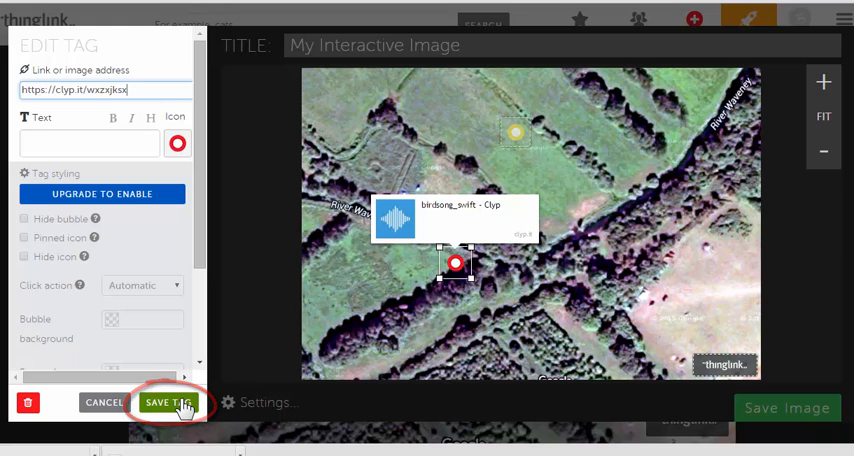
click(168, 403)
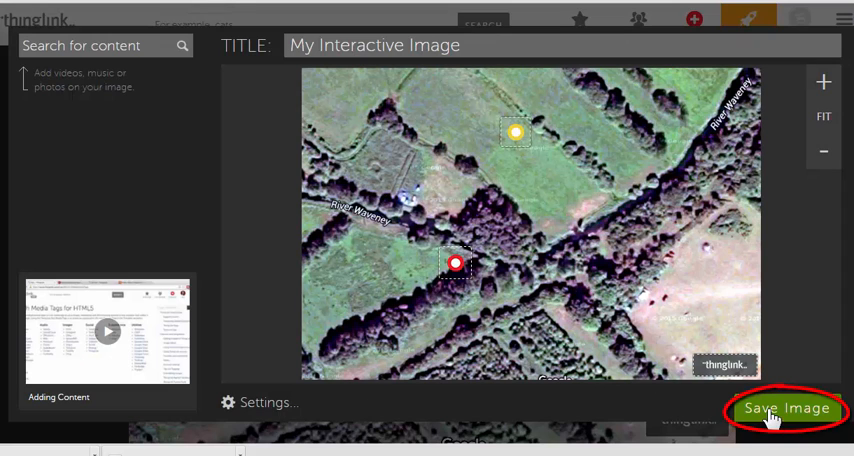
click(785, 409)
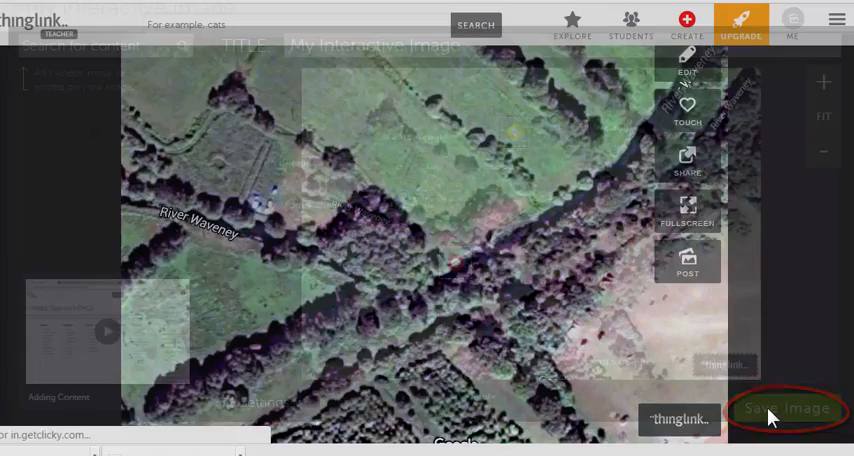
click(786, 408)
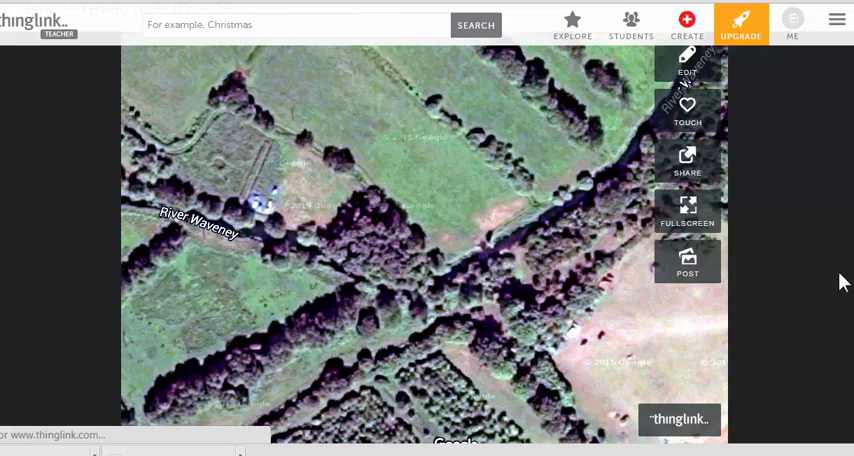
click(322, 291)
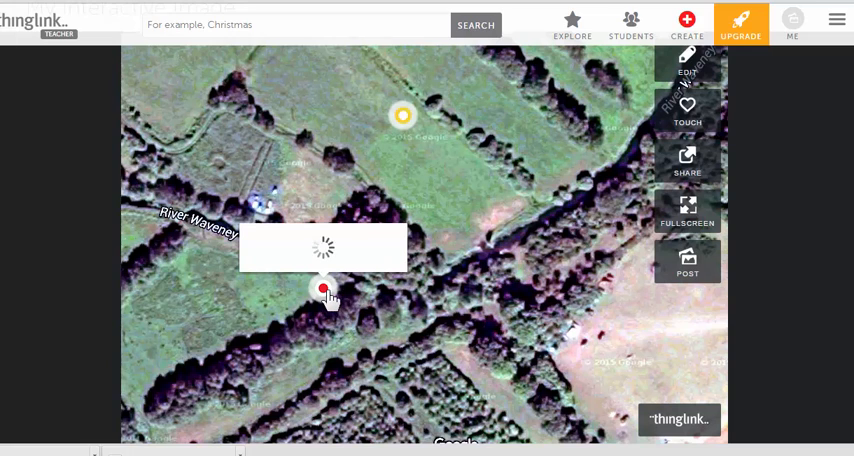